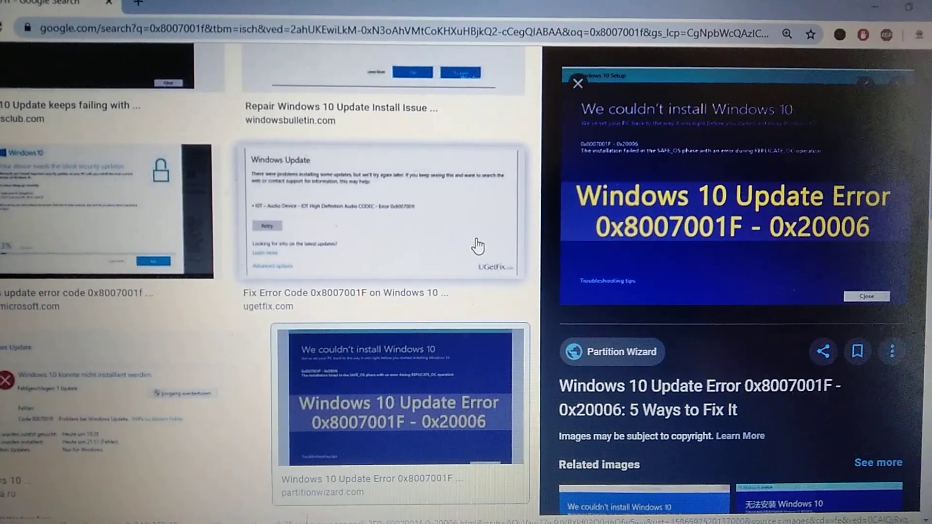
Review the Startup apps list in Task Manager via Ctrl+Alt+Delete, then close Task Manager.
scroll("up", 3)
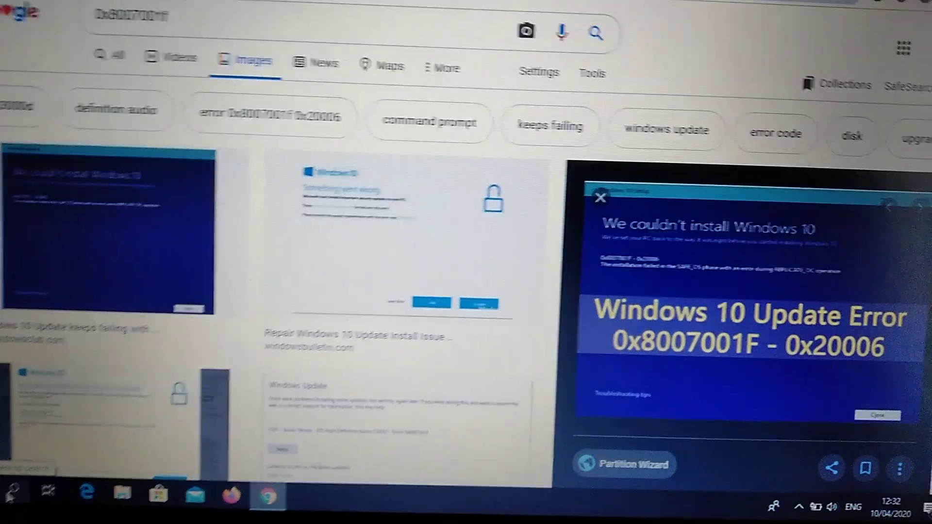
key("Ctrl+Alt+Delete")
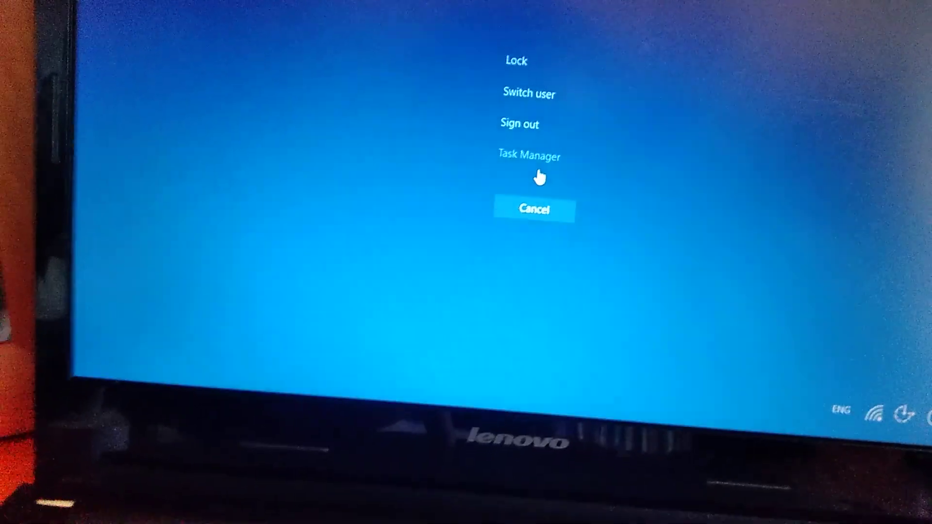
left_click(528, 155)
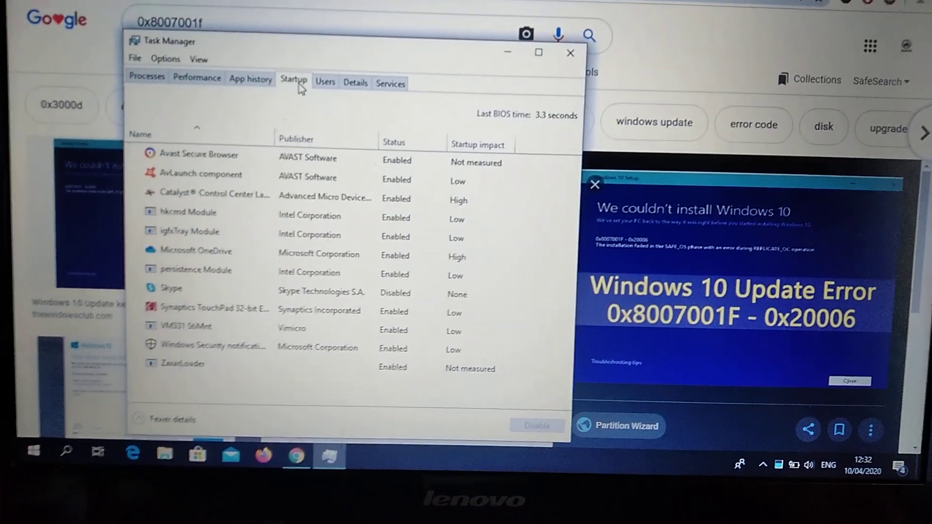
left_click(199, 155)
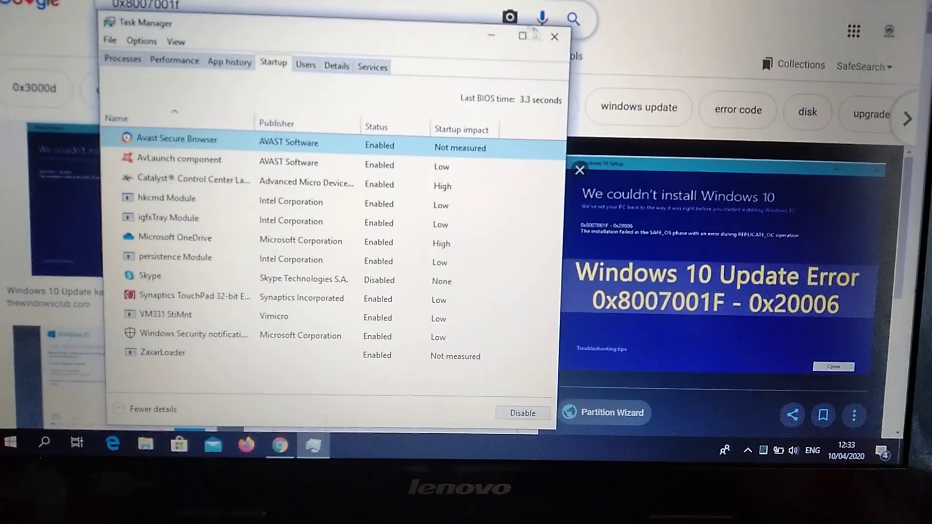
left_click(554, 36)
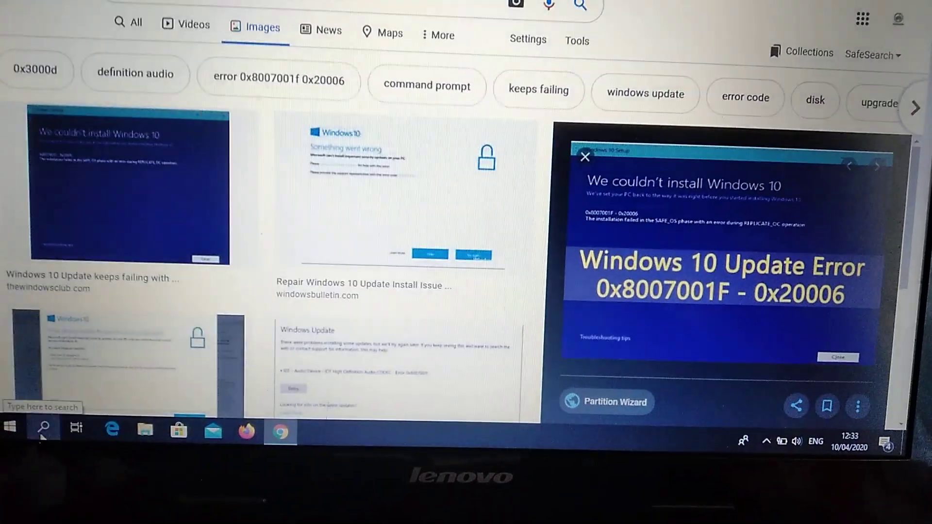
Launch Device Manager from taskbar search and run Action > Scan for hardware changes.
left_click(42, 426)
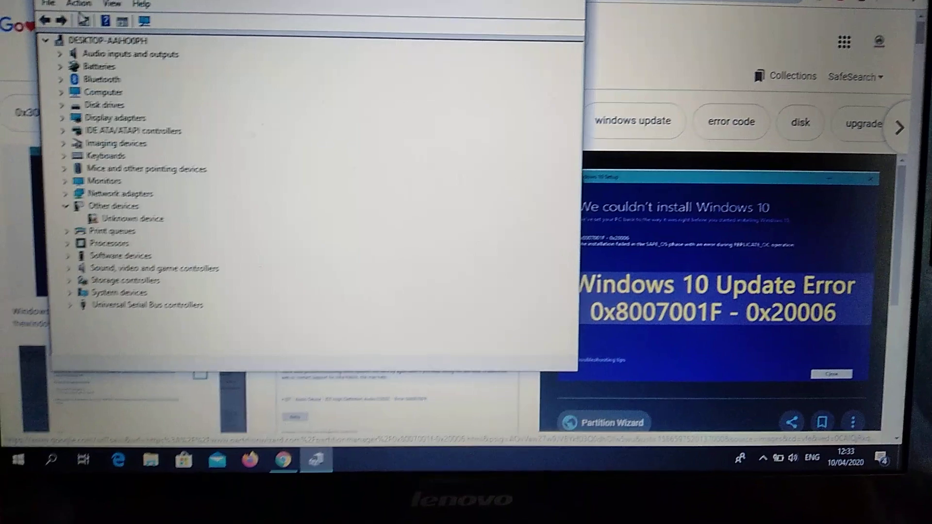
left_click(41, 19)
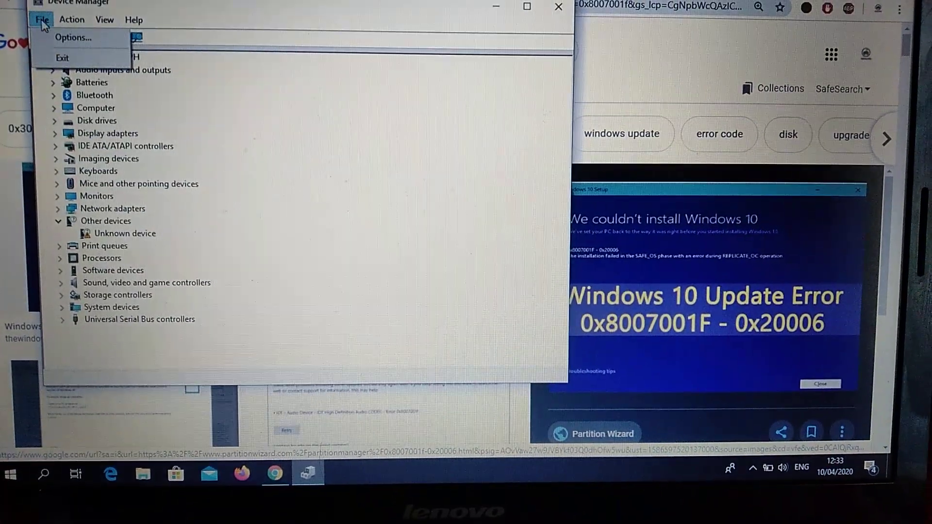
left_click(105, 19)
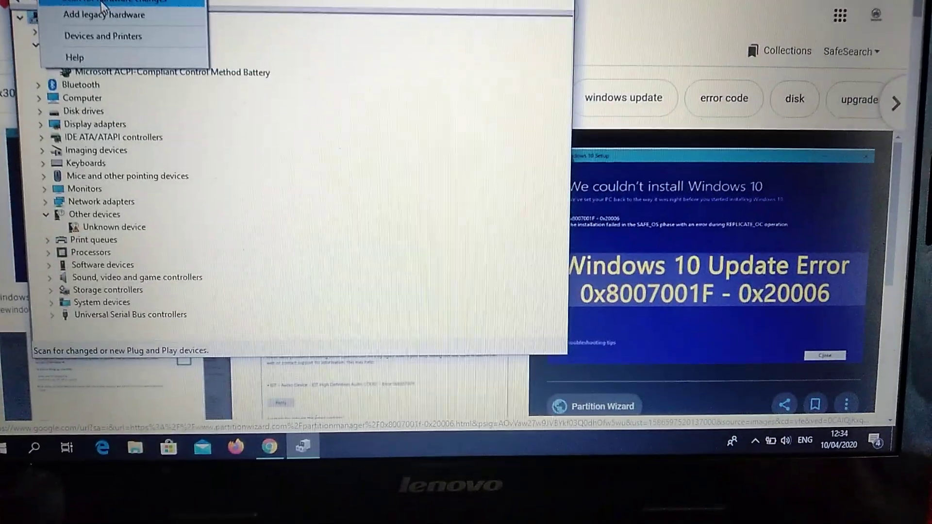
left_click(87, 16)
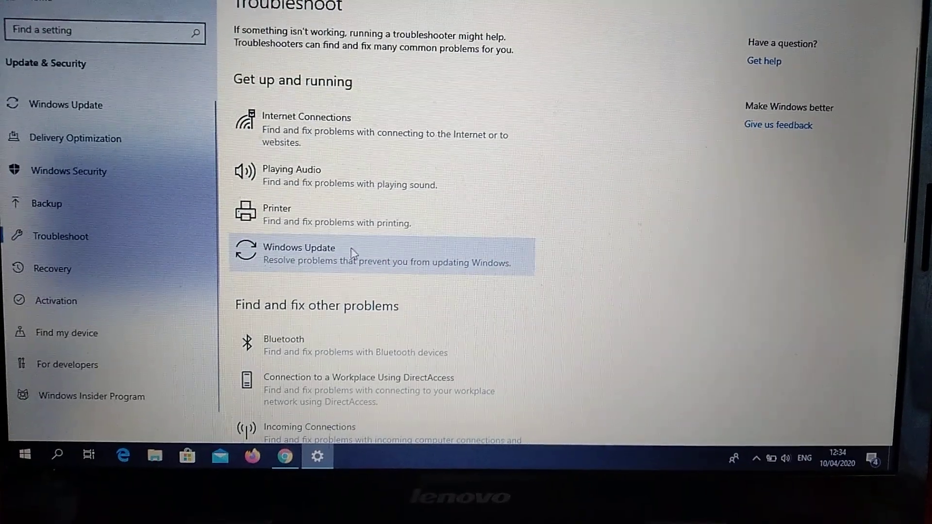
Run the Windows Update troubleshooter from the Settings Troubleshoot page.
left_click(350, 252)
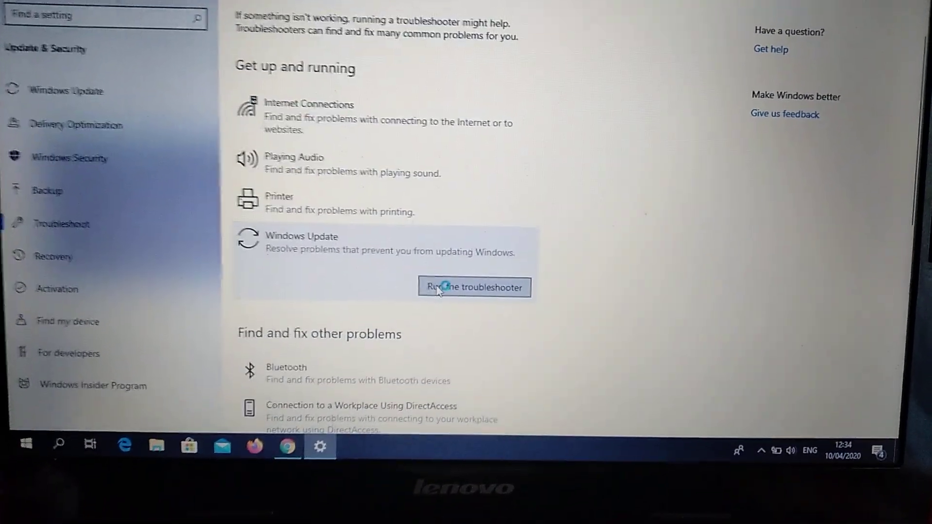
left_click(474, 288)
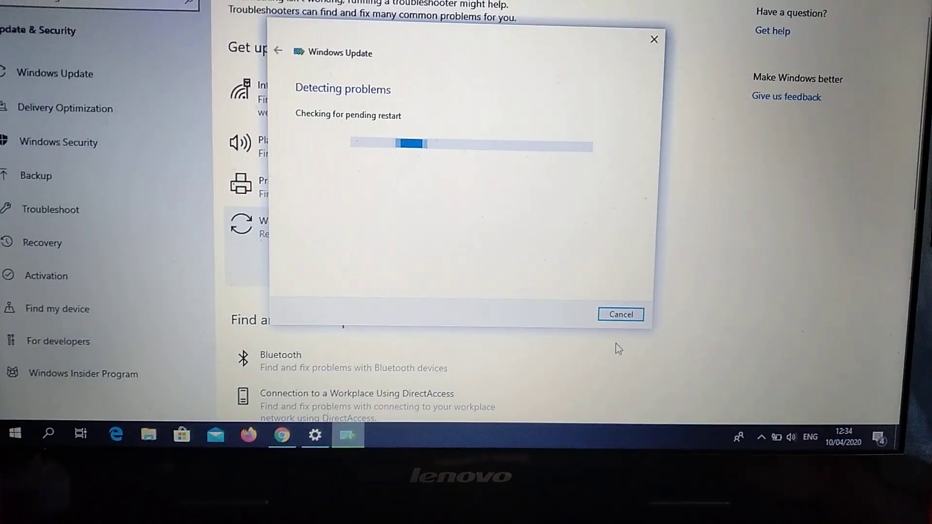
Cancel the troubleshooter scan and return to Chrome's 0x8007001F error search results.
left_click(620, 314)
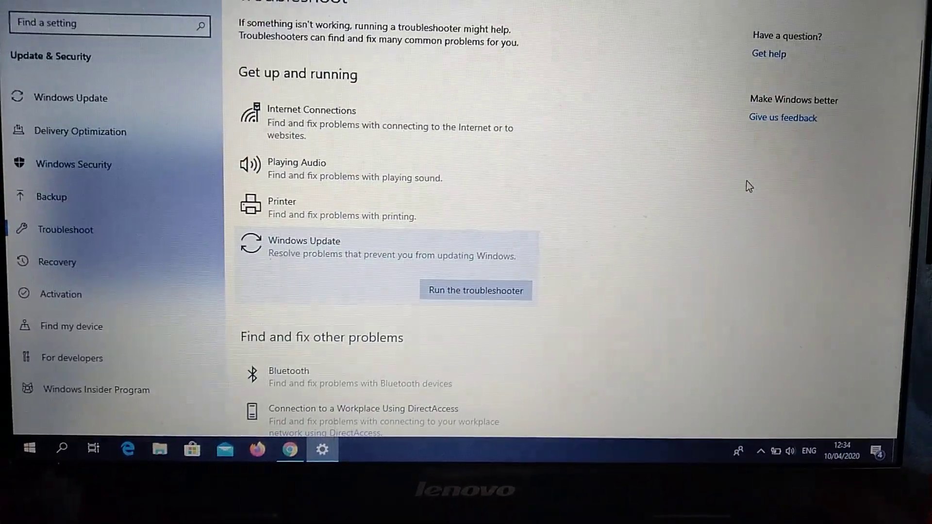
scroll("up", 3)
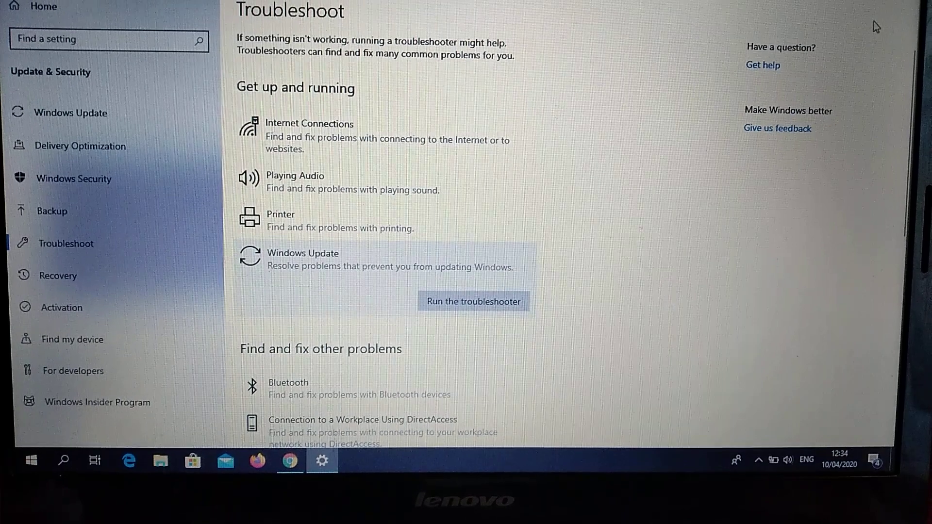
left_click(292, 448)
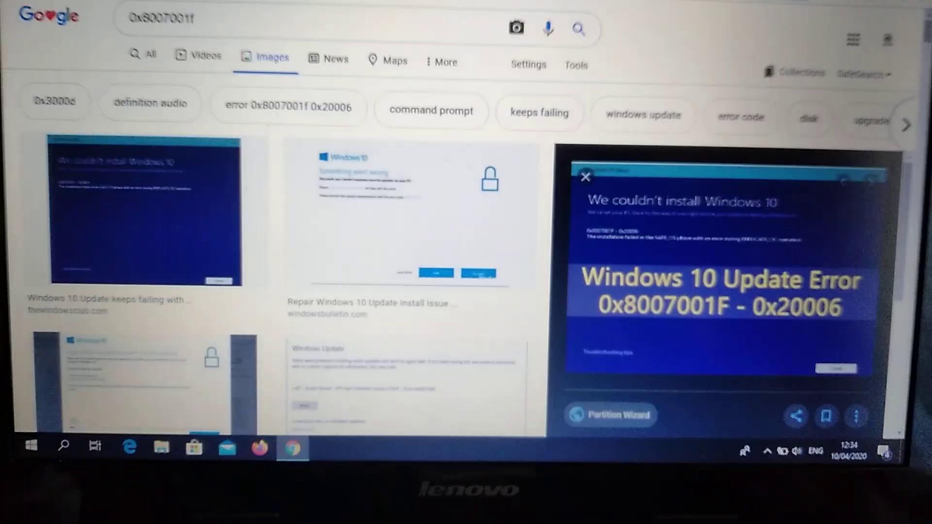